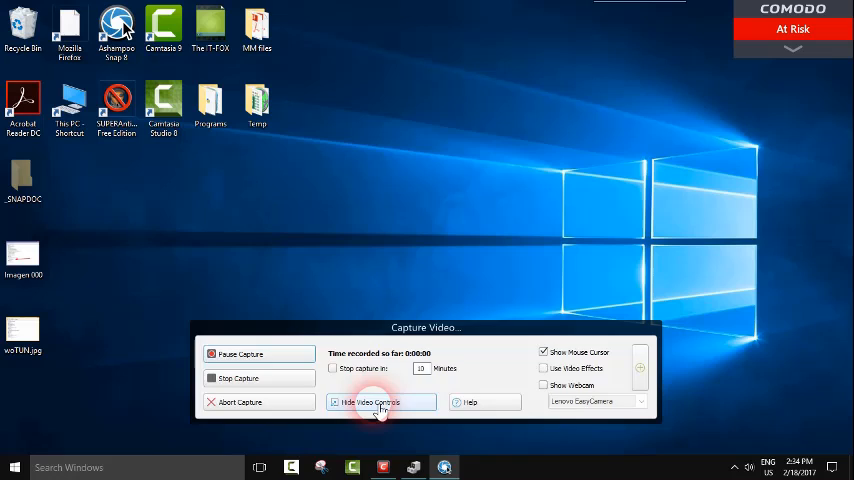
Open the Search Windows box on the taskbar.
{"action": "left_click", "coordinate": [371, 401]}
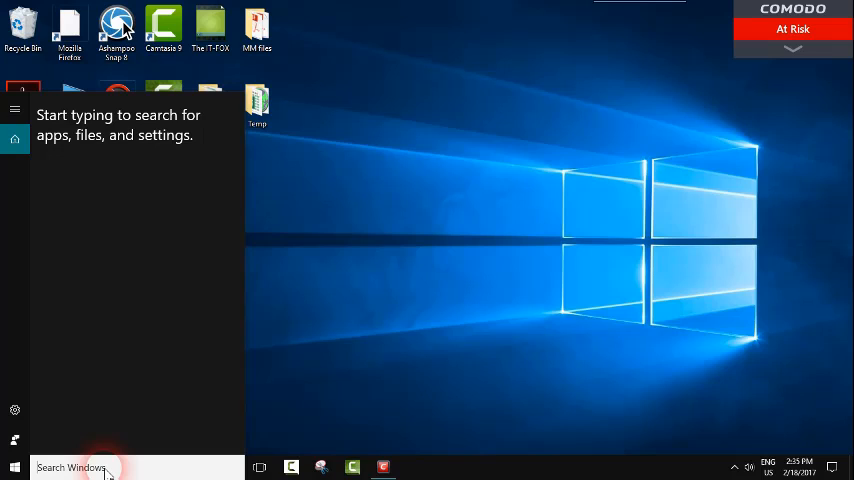
Search for 'device manager' in the Start search box.
{"action": "type", "text": "device manager"}
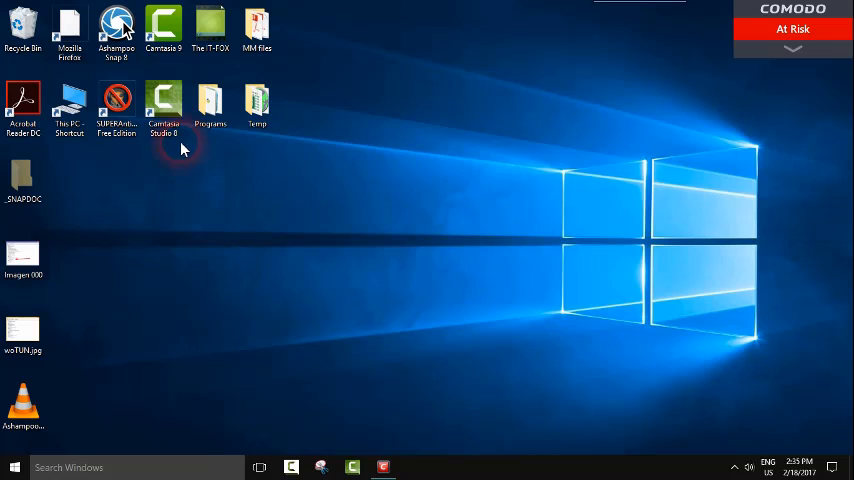
{"action": "mouse_move", "coordinate": [446, 163]}
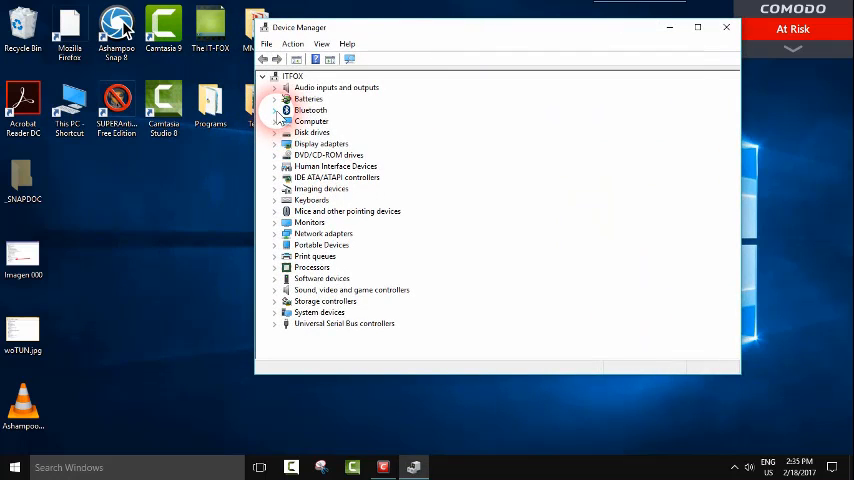
Expand the Bluetooth category to reveal the Intel(R) Wireless Bluetooth(R) device.
{"action": "left_click", "coordinate": [276, 110]}
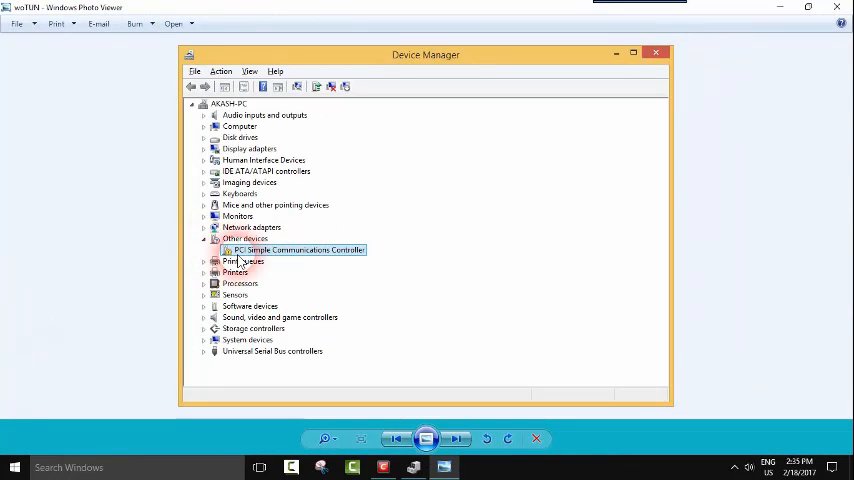
{"action": "mouse_move", "coordinate": [283, 318]}
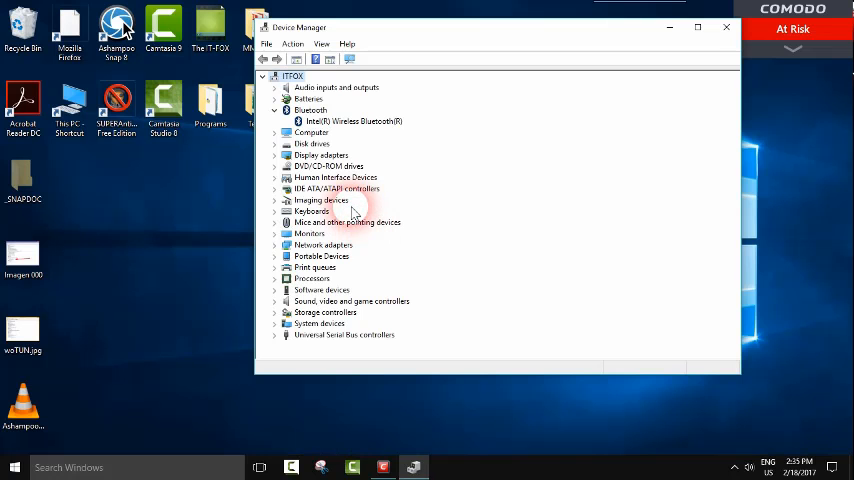
{"action": "right_click", "coordinate": [352, 121]}
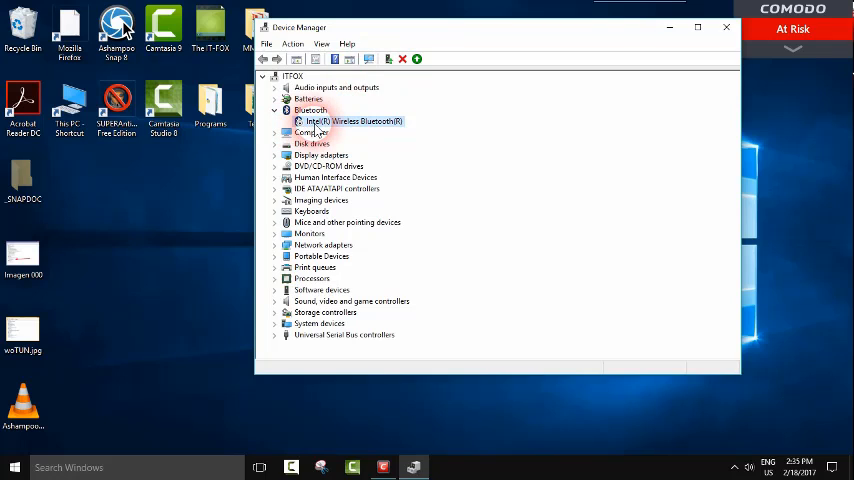
Enable the Intel(R) Wireless Bluetooth(R) device from its context menu.
{"action": "right_click", "coordinate": [351, 121]}
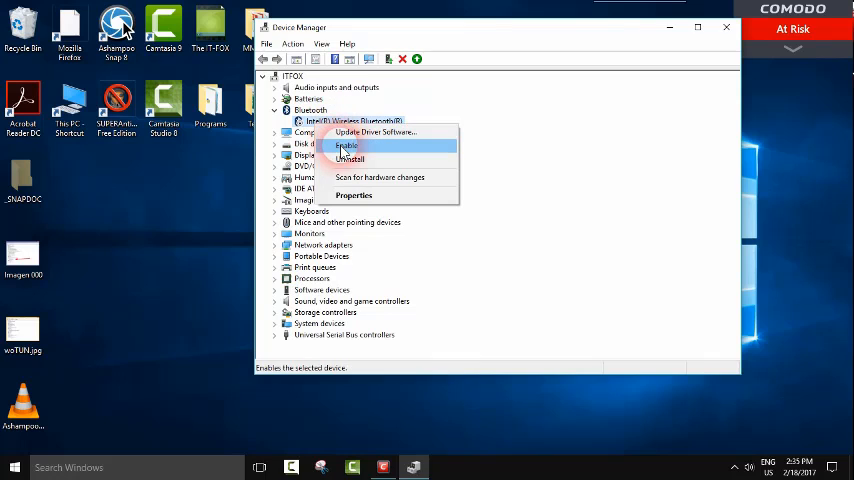
{"action": "left_click", "coordinate": [345, 145]}
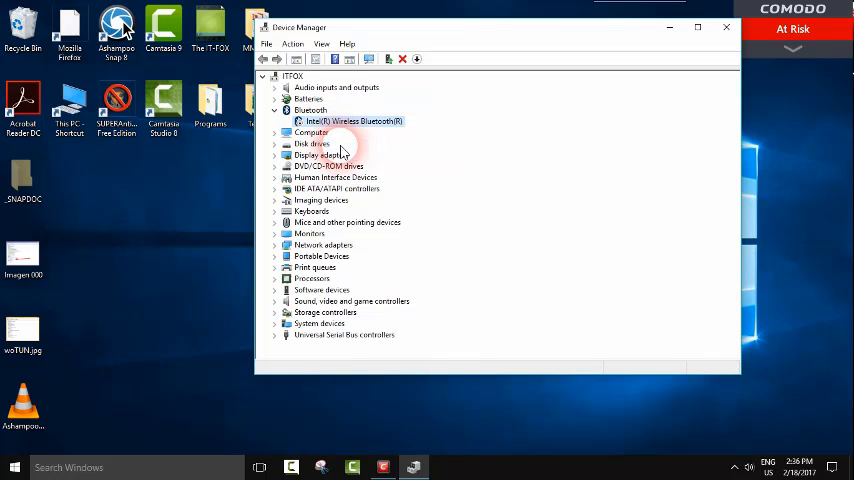
{"action": "mouse_move", "coordinate": [393, 203]}
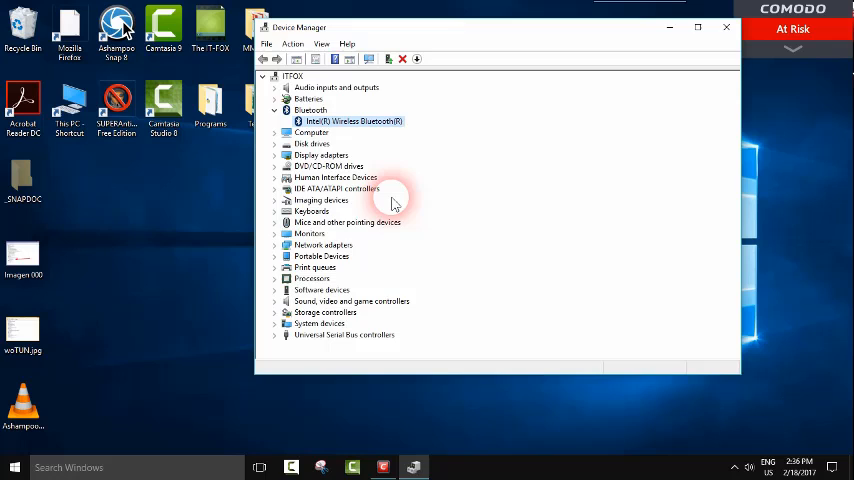
{"action": "left_click", "coordinate": [23, 335]}
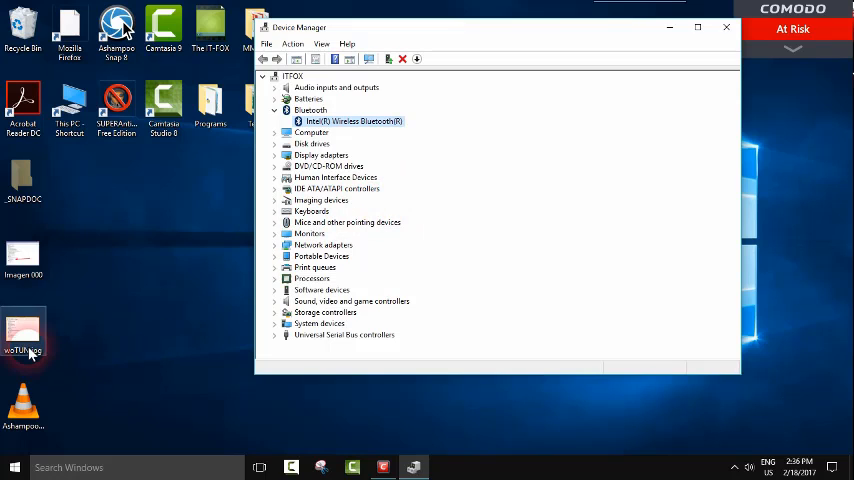
{"action": "right_click", "coordinate": [353, 120]}
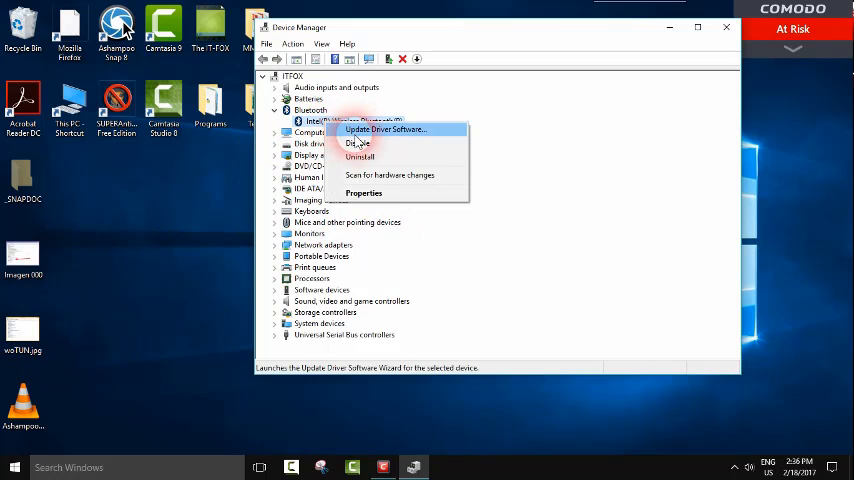
Launch Update Driver from the Intel Bluetooth device's Properties Driver tab.
{"action": "left_click", "coordinate": [363, 192]}
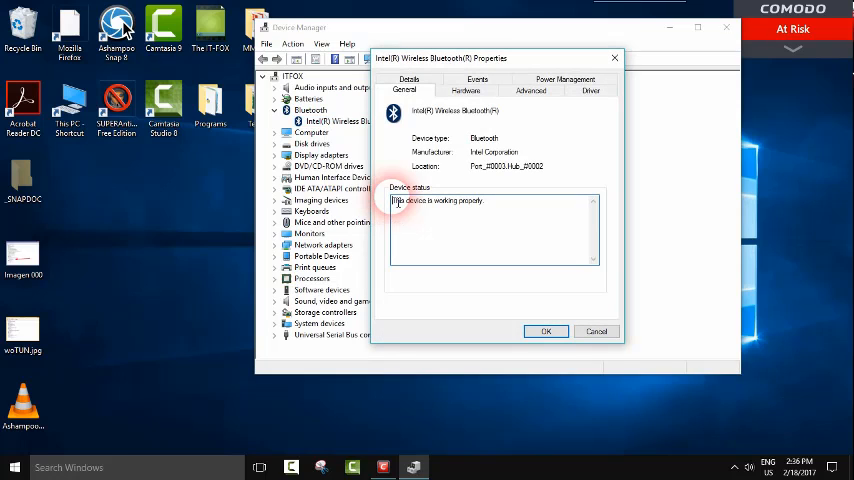
{"action": "left_click", "coordinate": [590, 90]}
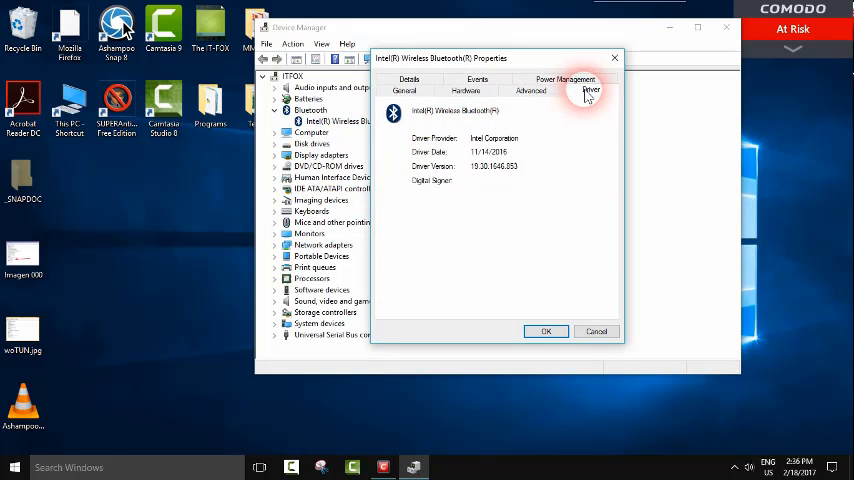
{"action": "left_click", "coordinate": [590, 89]}
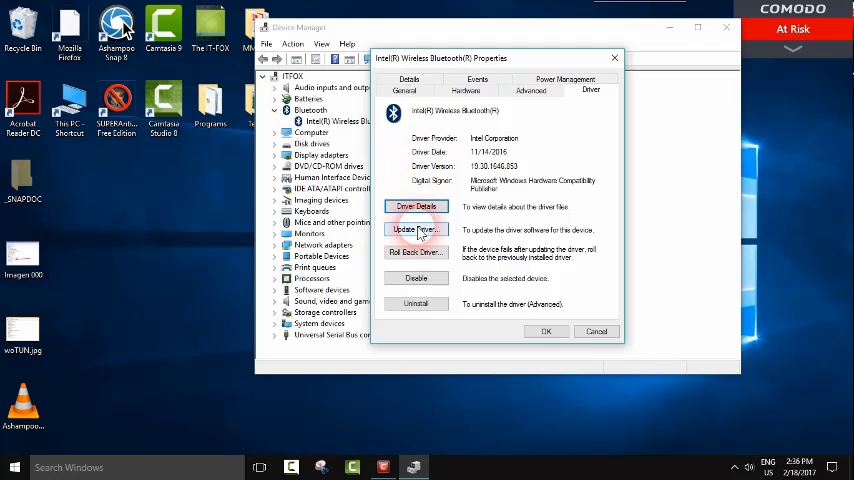
{"action": "left_click", "coordinate": [416, 230]}
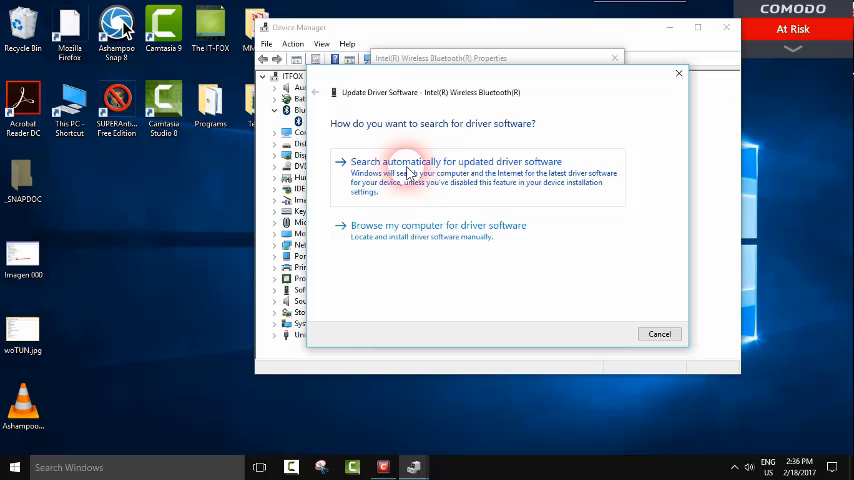
Search automatically for driver updates, confirm the best driver is installed, and close the wizard.
{"action": "left_click", "coordinate": [455, 161]}
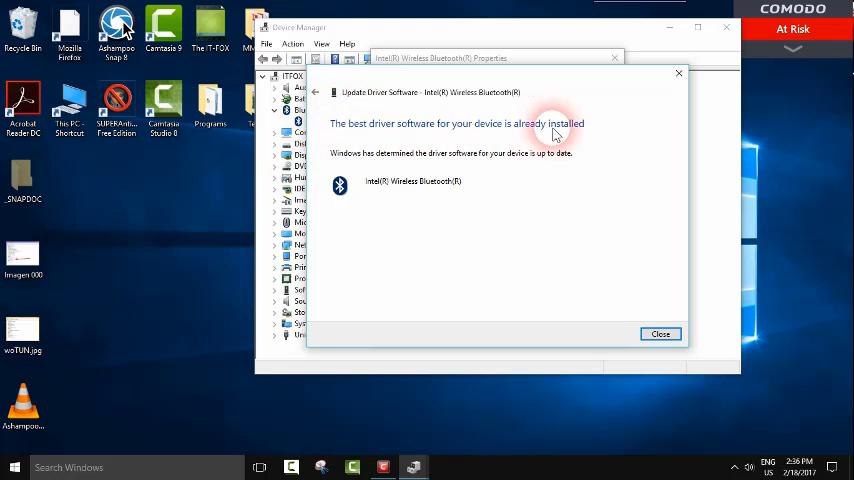
{"action": "left_click", "coordinate": [660, 333]}
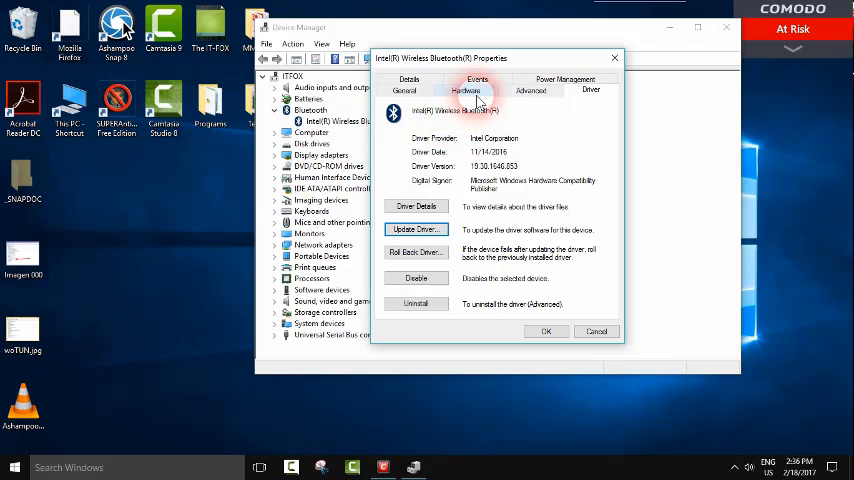
Show the Bluetooth adapter's Hardware Ids on the Details tab, then close Device Manager.
{"action": "left_click", "coordinate": [409, 90]}
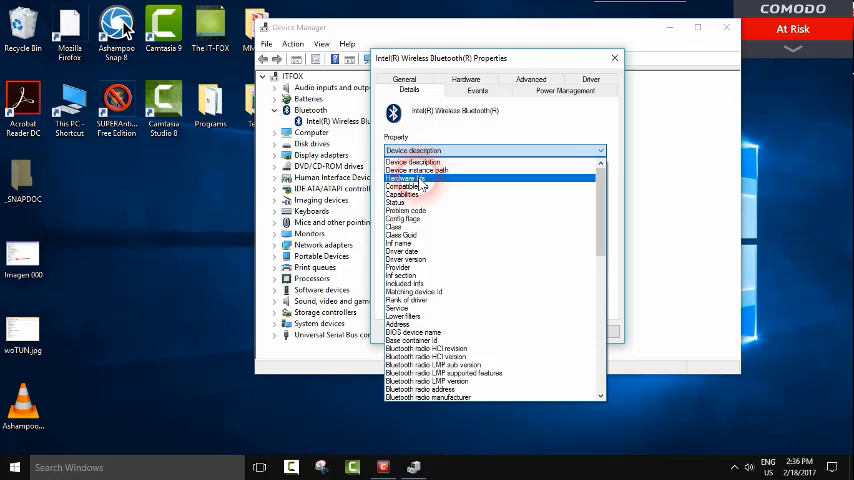
{"action": "left_click", "coordinate": [415, 178]}
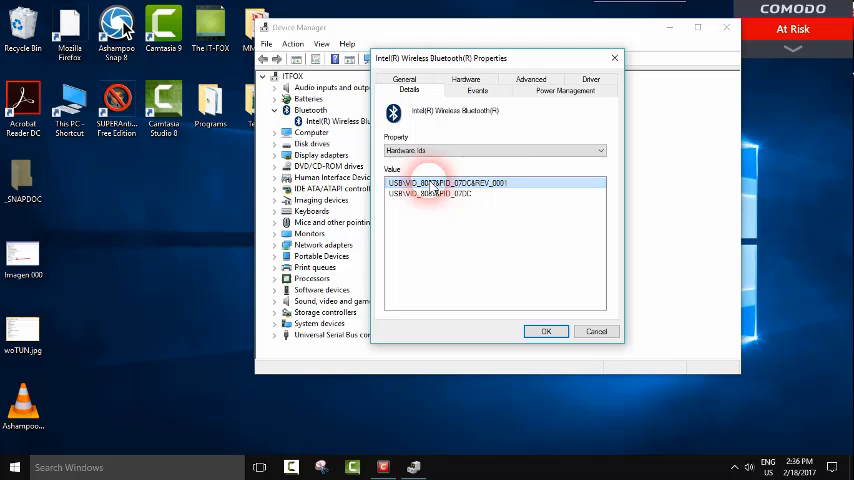
{"action": "right_click", "coordinate": [505, 190]}
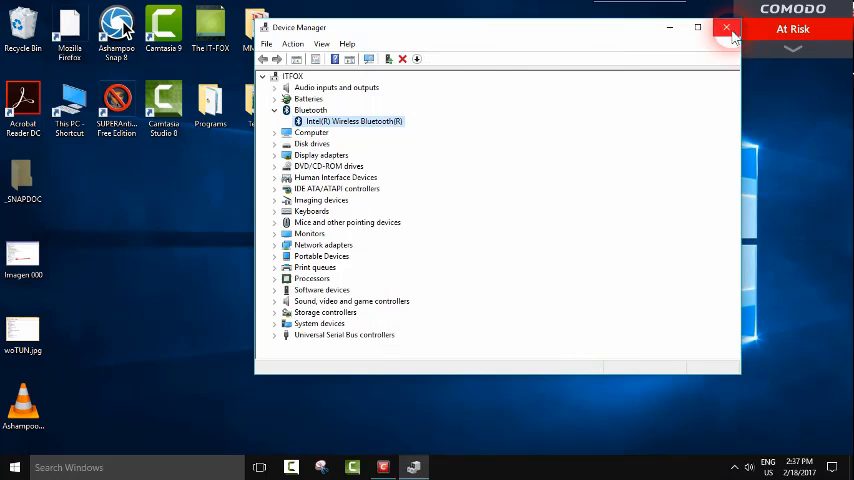
{"action": "left_click", "coordinate": [726, 27]}
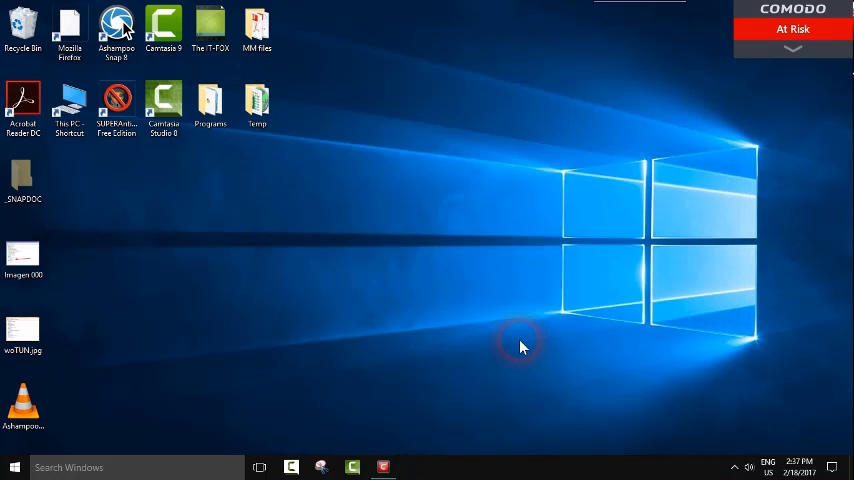